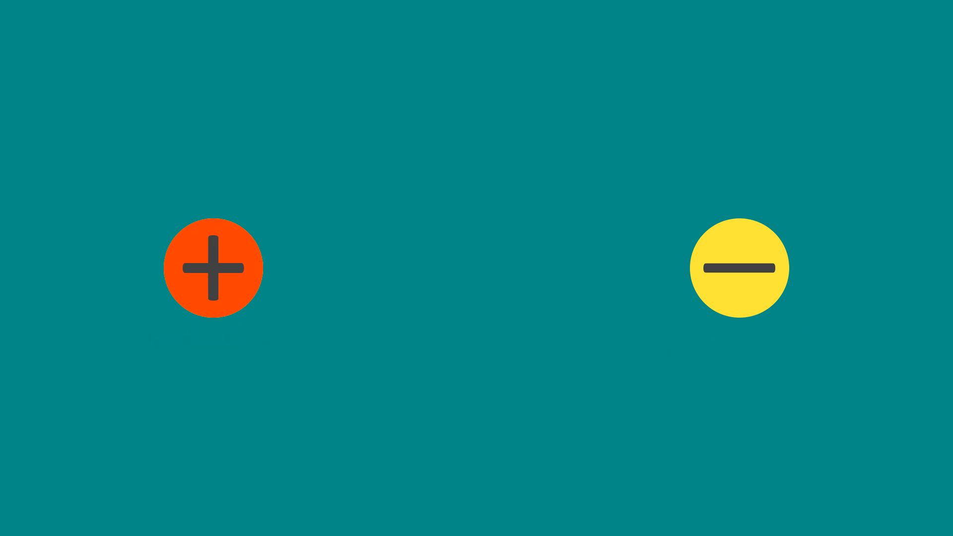
pyautogui.moveTo(214, 268); pyautogui.dragTo(433, 268)
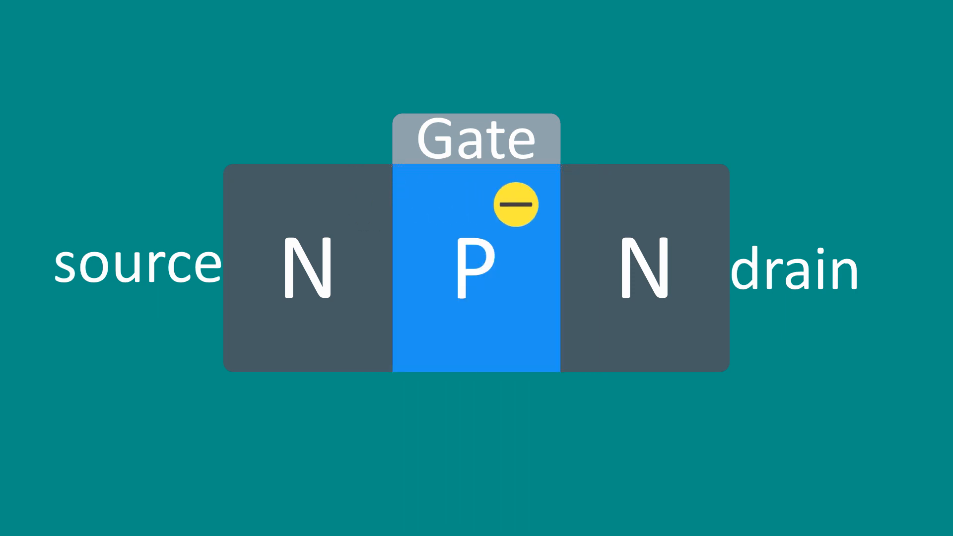
pyautogui.moveTo(518, 205); pyautogui.dragTo(756, 206)
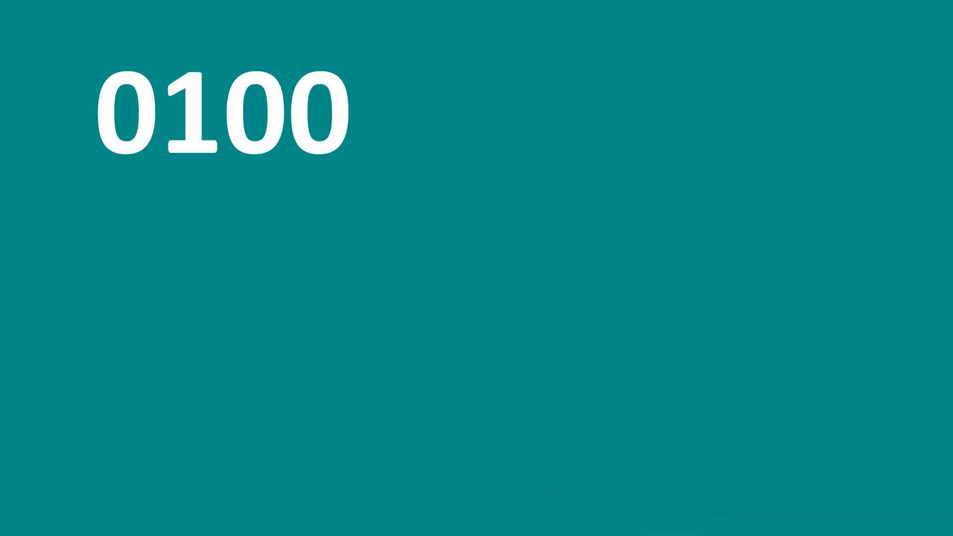
pyautogui.write('1110 =')
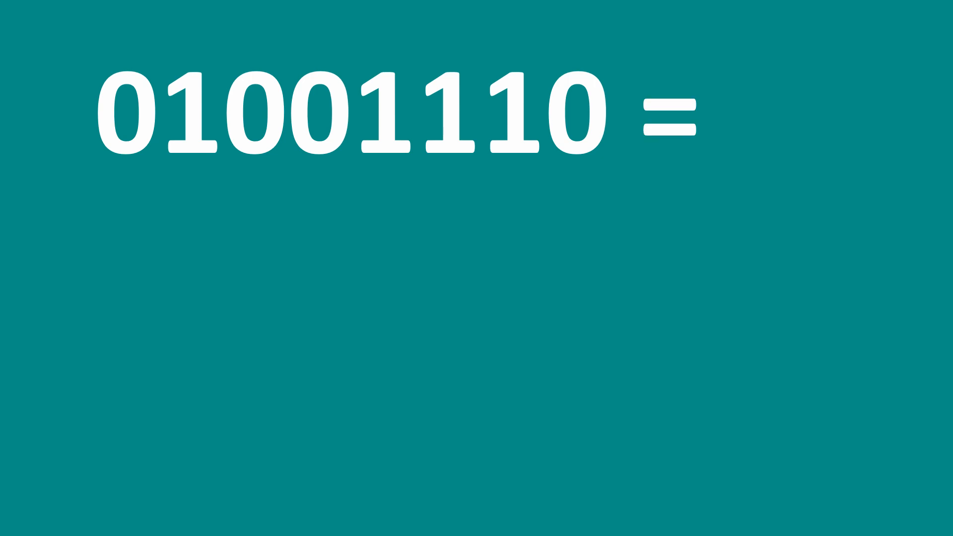